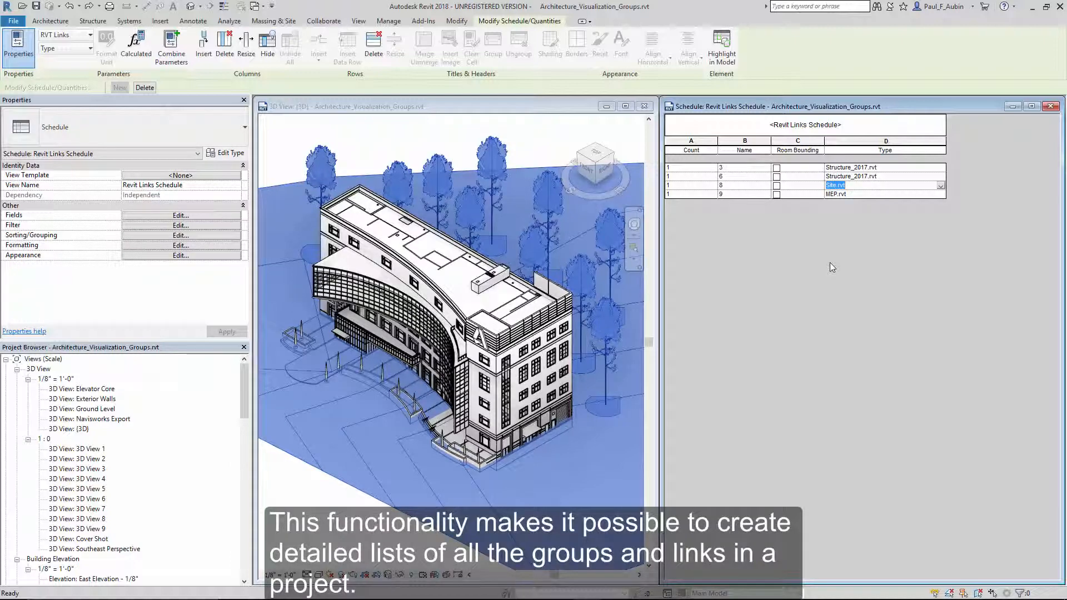
Create a new Schedule/Quantities view for the Model Groups category.
{"action": "left_click", "coordinate": [605, 45]}
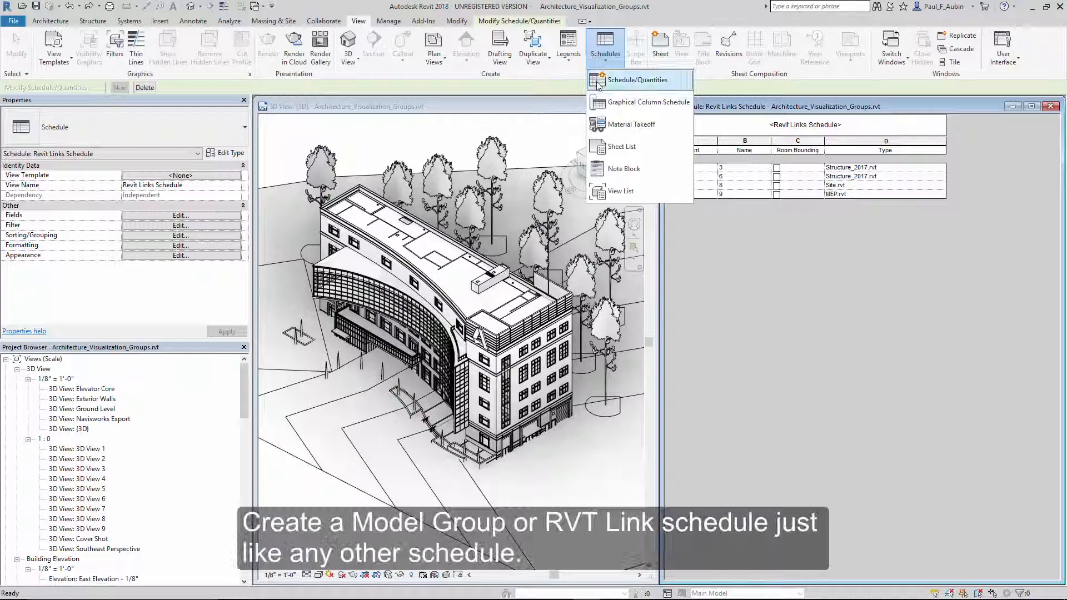
{"action": "left_click", "coordinate": [639, 80]}
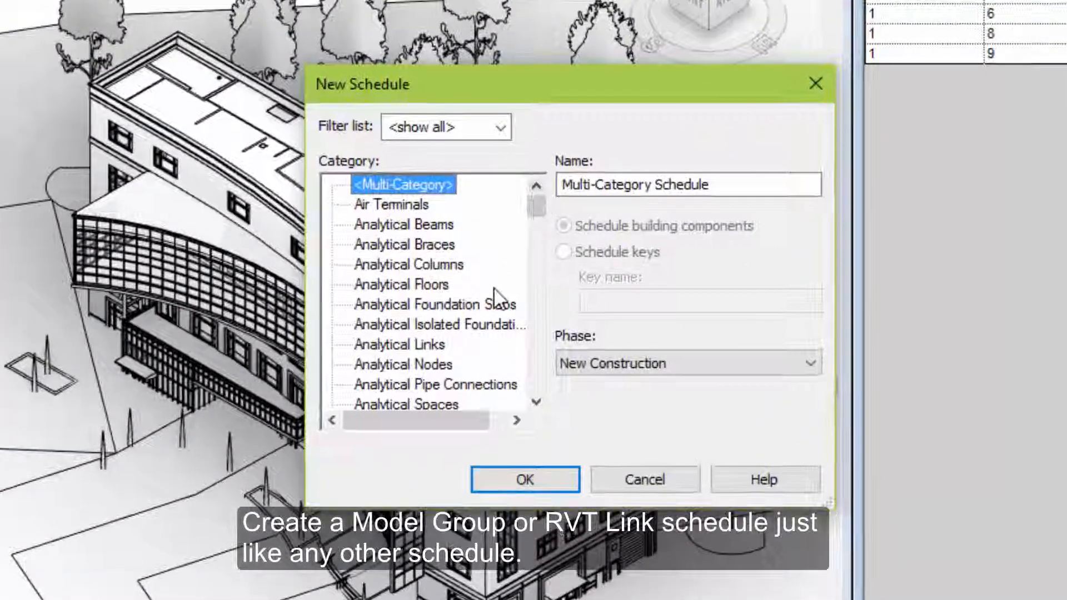
{"action": "left_click", "coordinate": [394, 364]}
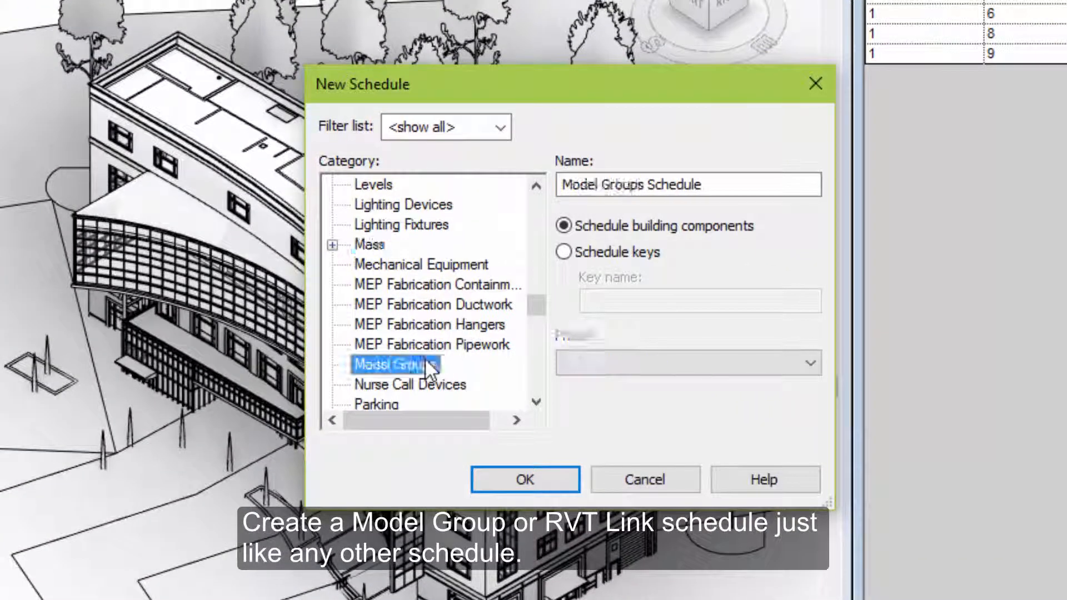
{"action": "left_click", "coordinate": [525, 480]}
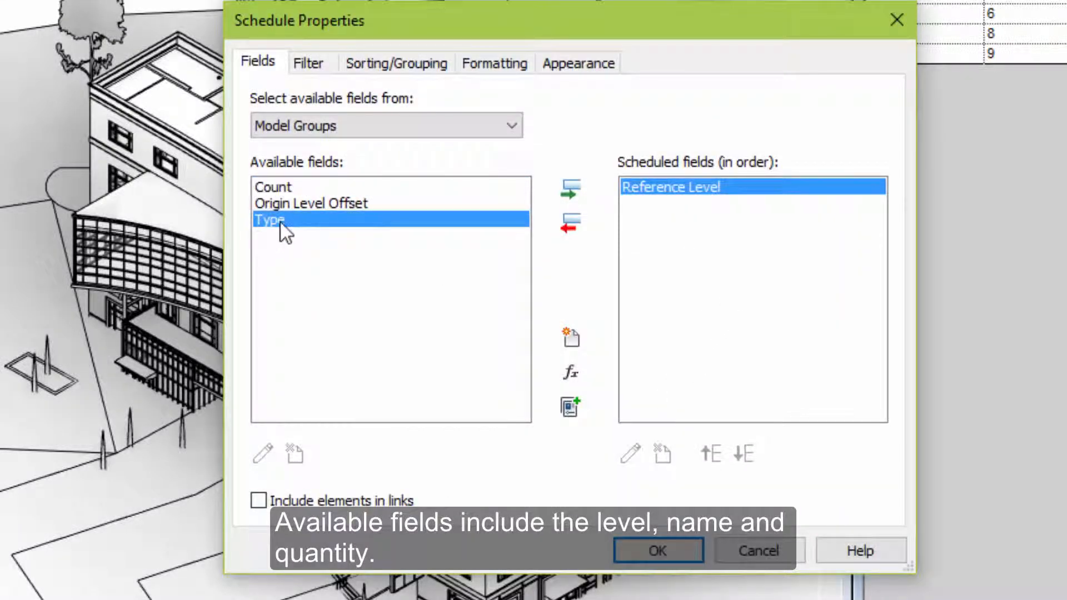
Add Type, Count and Origin Level Offset after Reference Level in the scheduled fields.
{"action": "left_click", "coordinate": [568, 189]}
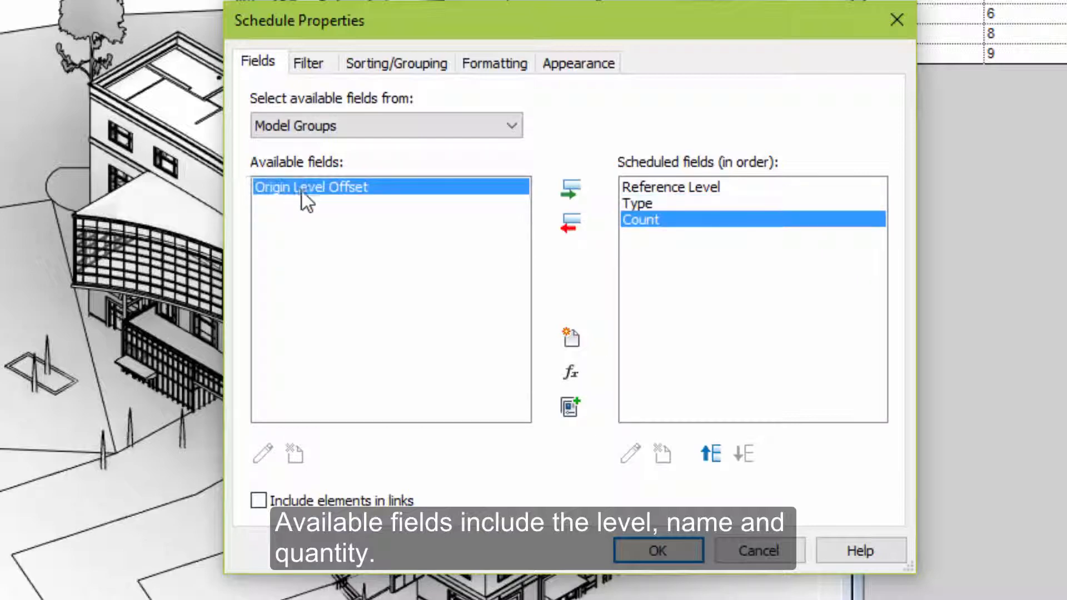
{"action": "left_click", "coordinate": [658, 551]}
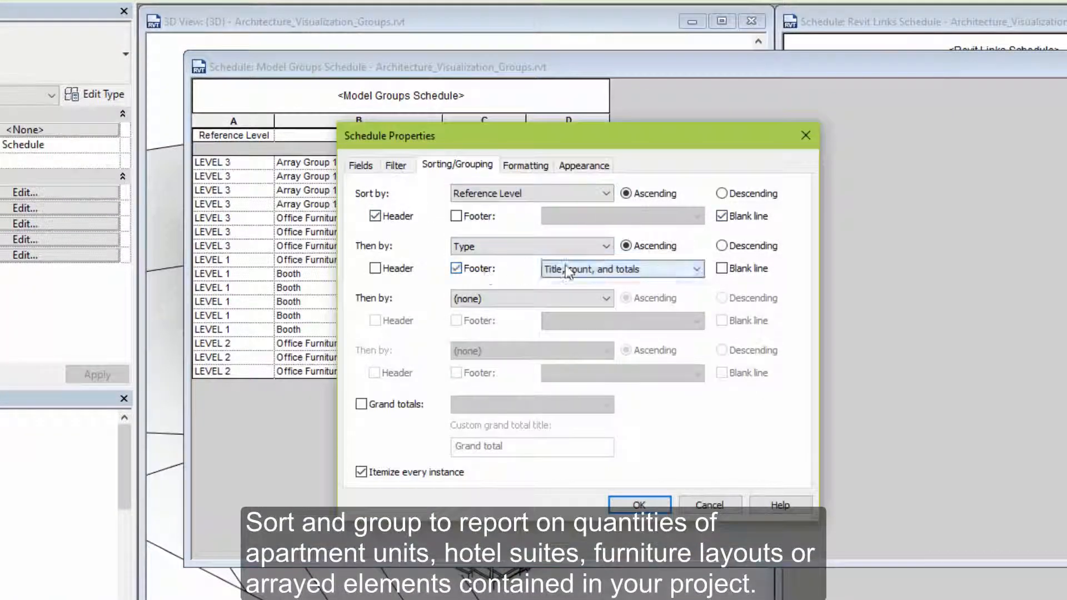
Sort by Reference Level with header, then Type with title, count and totals footer; total the Count.
{"action": "left_click", "coordinate": [525, 165]}
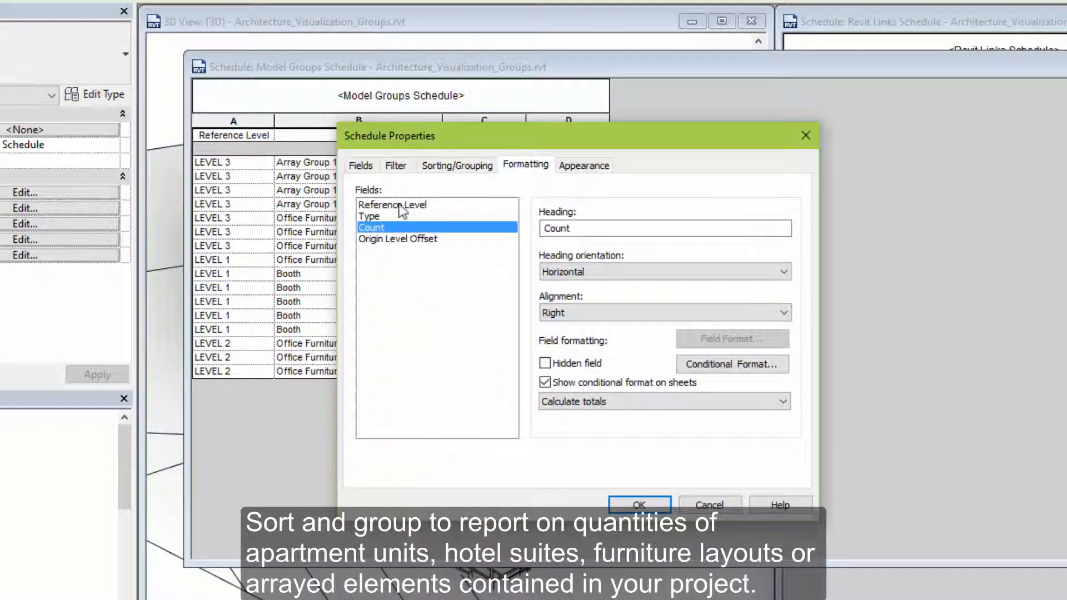
{"action": "left_click", "coordinate": [639, 505]}
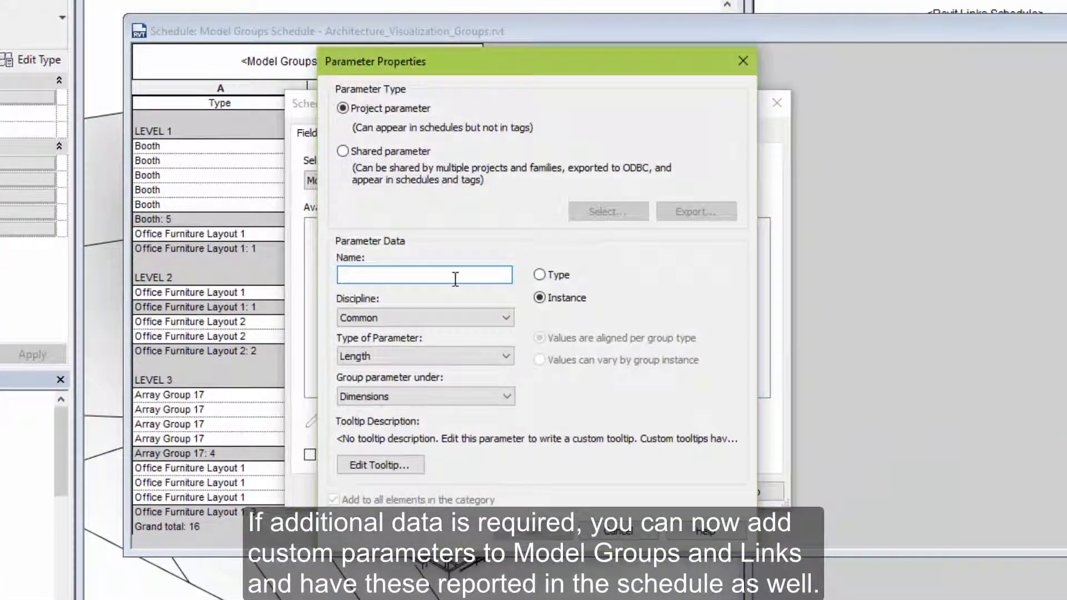
Define a new Notes parameter of type Text whose values can vary by group instance.
{"action": "type", "text": "Notes"}
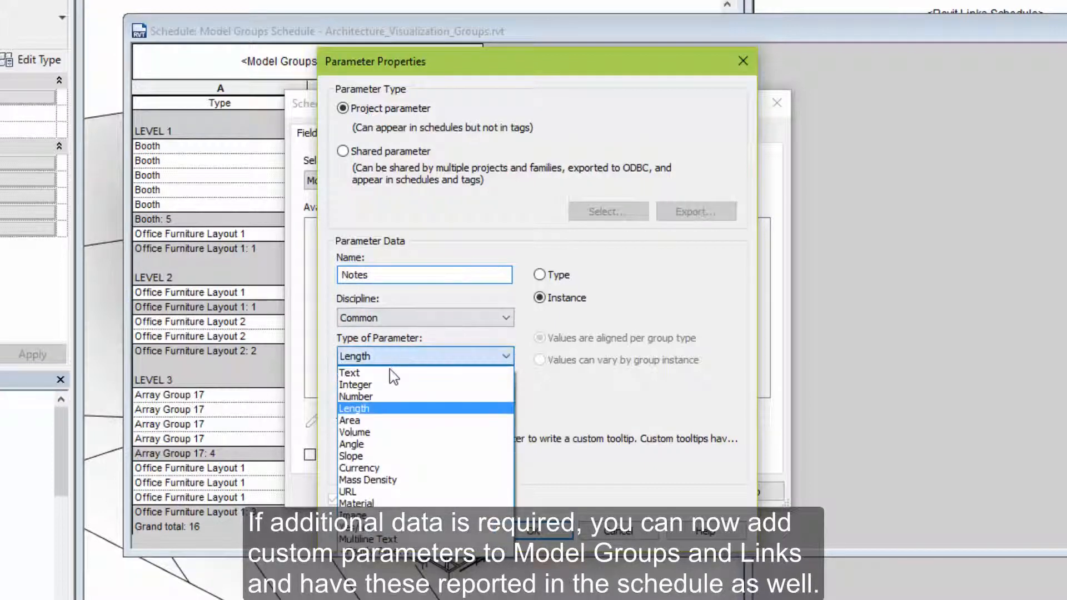
{"action": "left_click", "coordinate": [349, 372]}
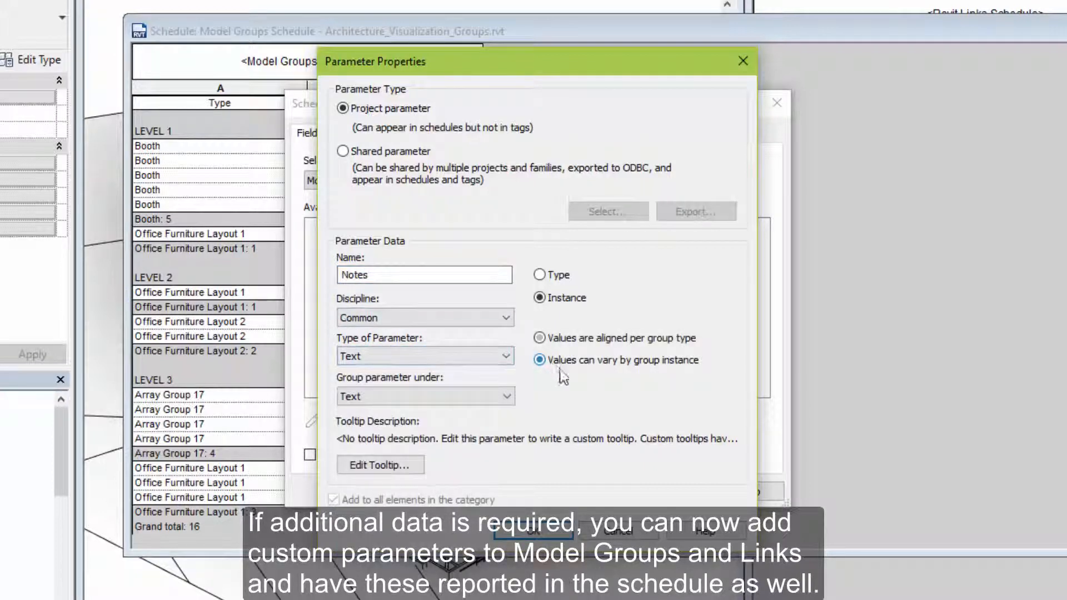
{"action": "left_click", "coordinate": [532, 534]}
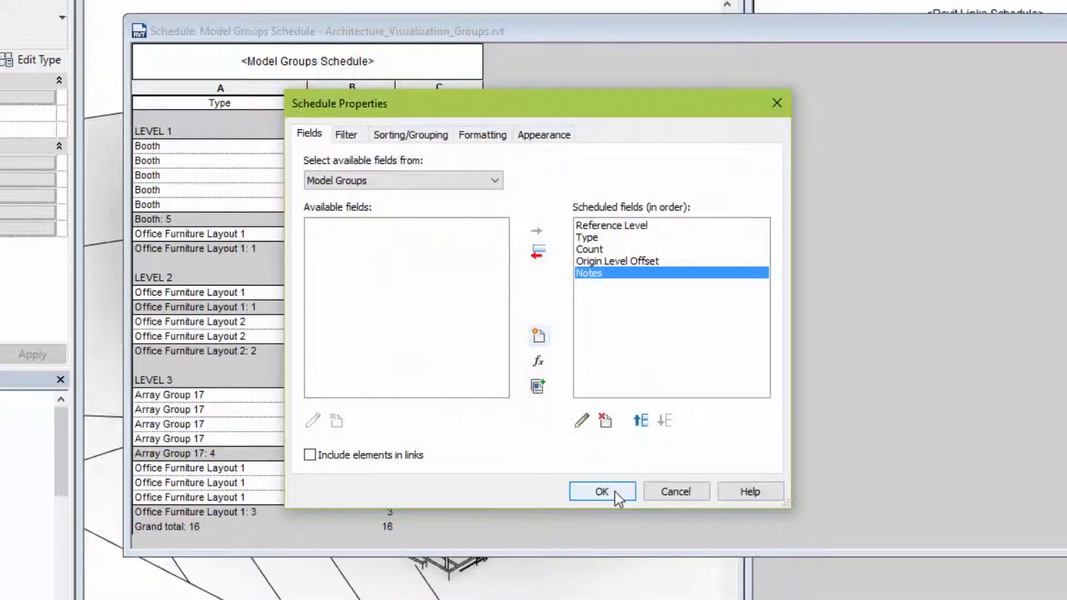
Apply the fields and enter 'Supplied by owner' and 'Include Hardware set 2' in the Notes column.
{"action": "left_click", "coordinate": [601, 492]}
{"action": "type", "text": "Include"}
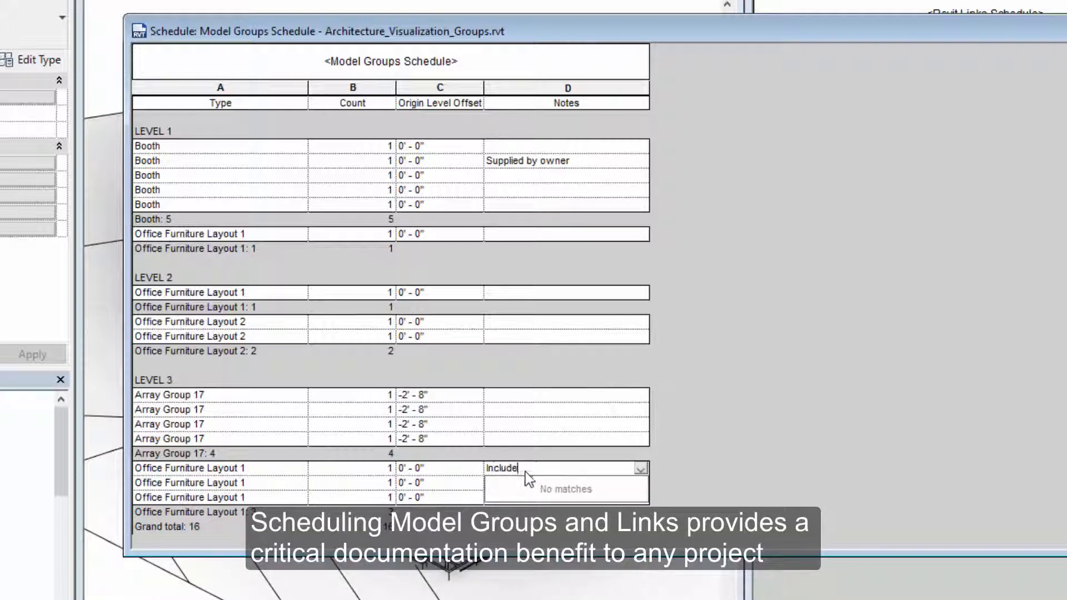
{"action": "type", "text": "Hardware set 2"}
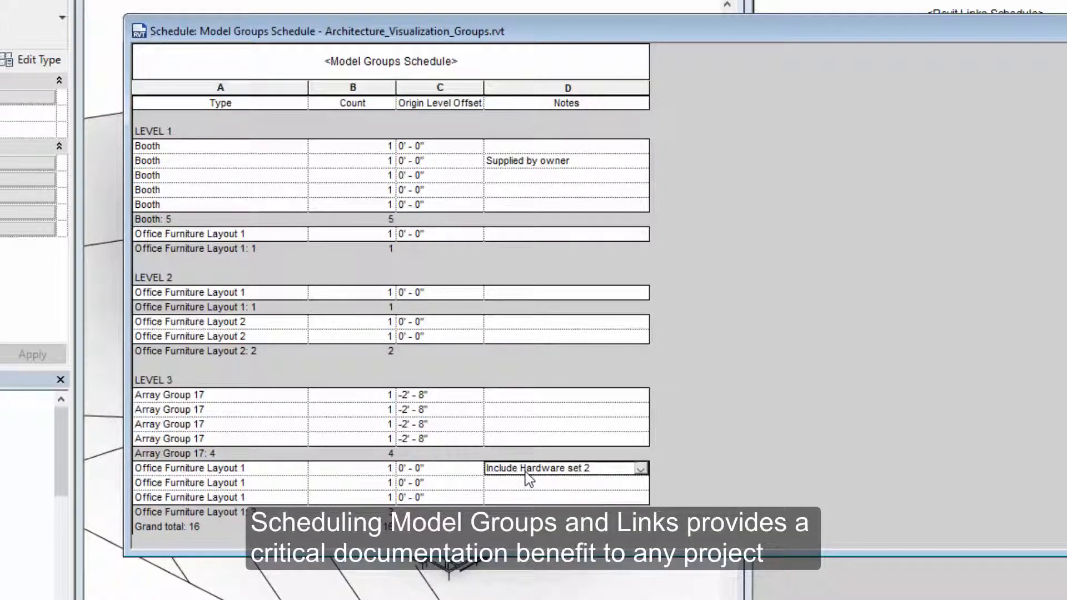